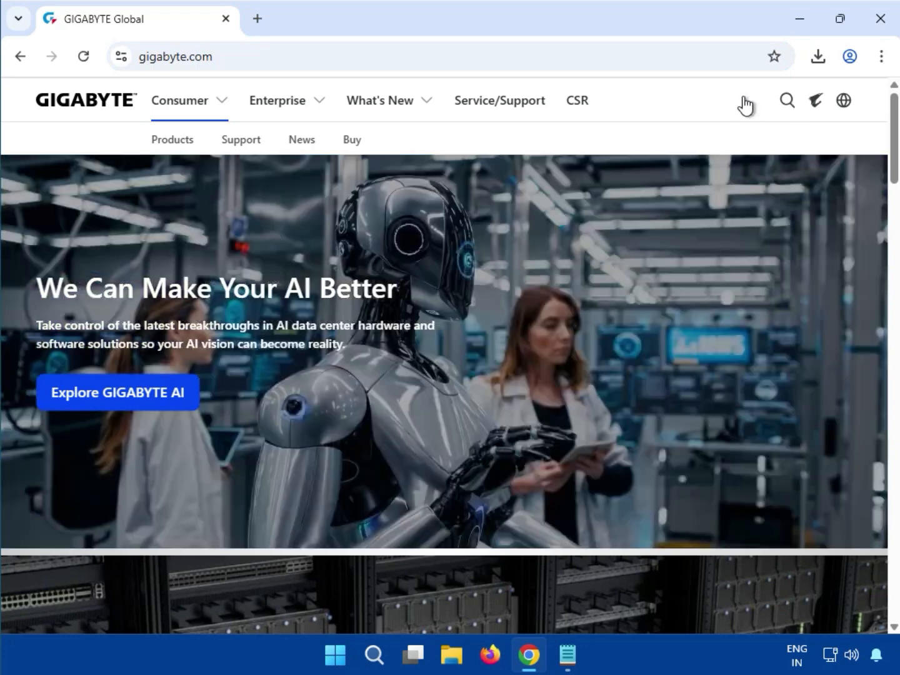
Step: Search the GIGABYTE site for 'B550 EAGLE WIFI6'
left_click(786, 100)
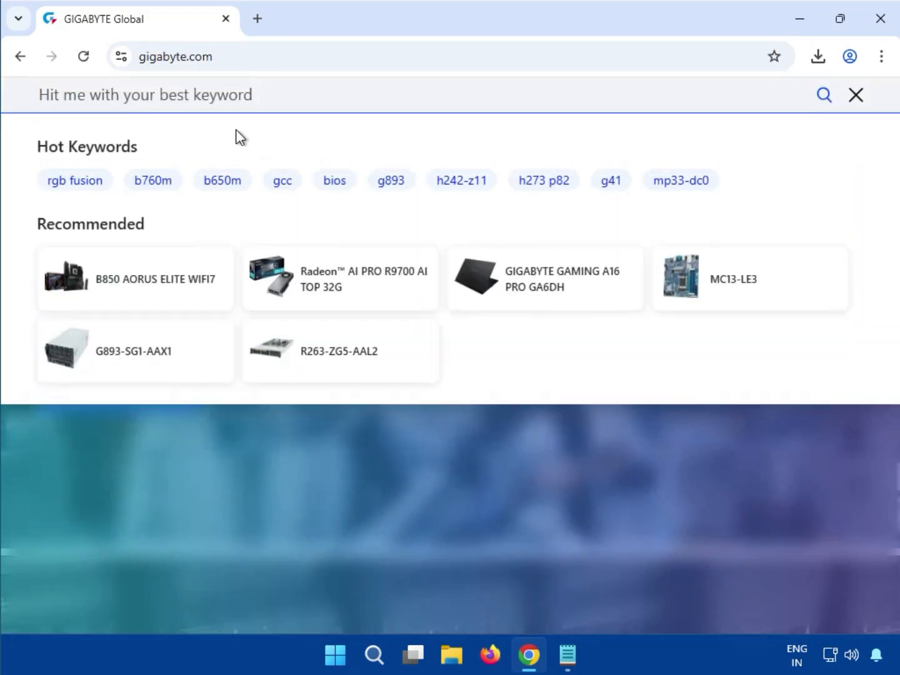
type("B550 EAGLE WIFI6")
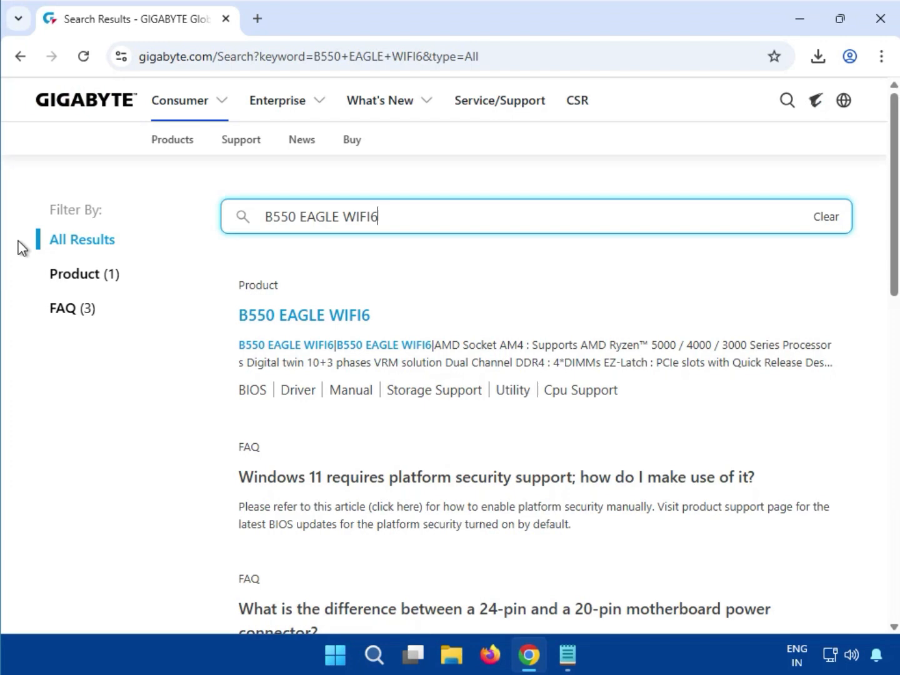
Step: Filter results to products and go to the B550 EAGLE WIFI6 product page
left_click(73, 273)
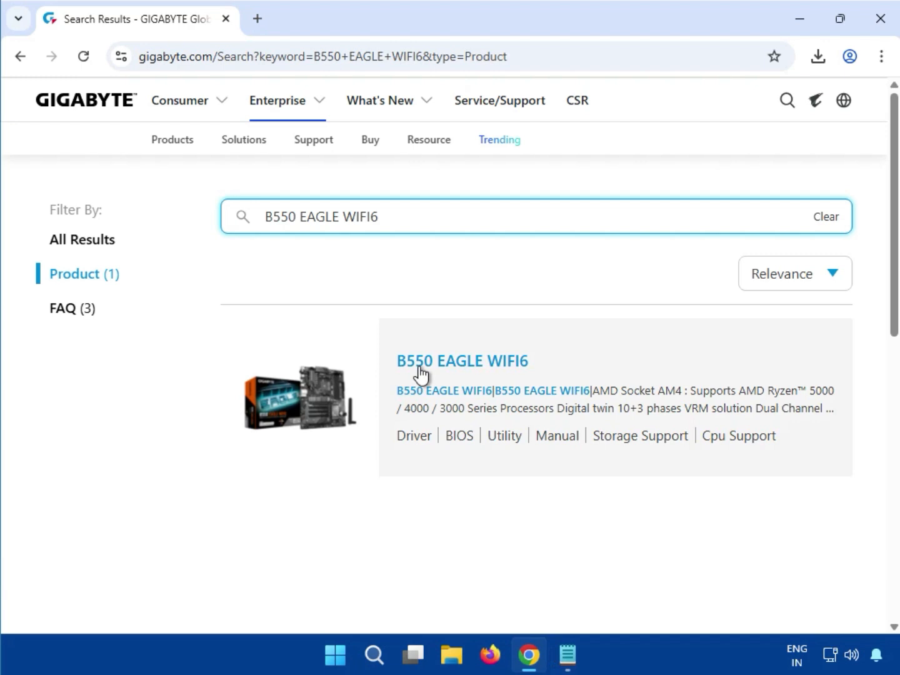
left_click(461, 360)
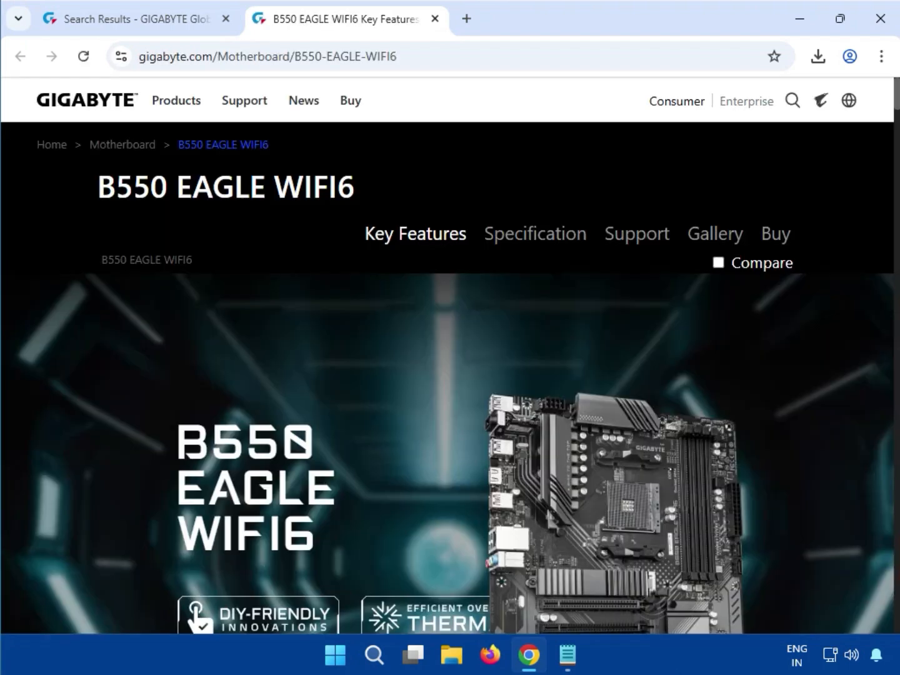
Step: Show the board's support driver downloads with the driver OS left on All
left_click(636, 232)
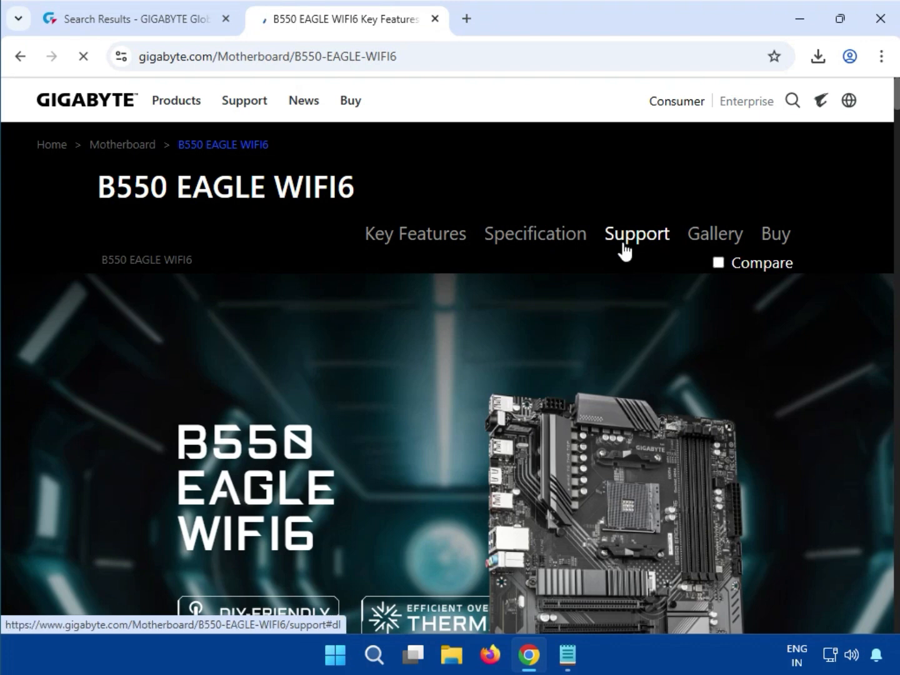
left_click(637, 232)
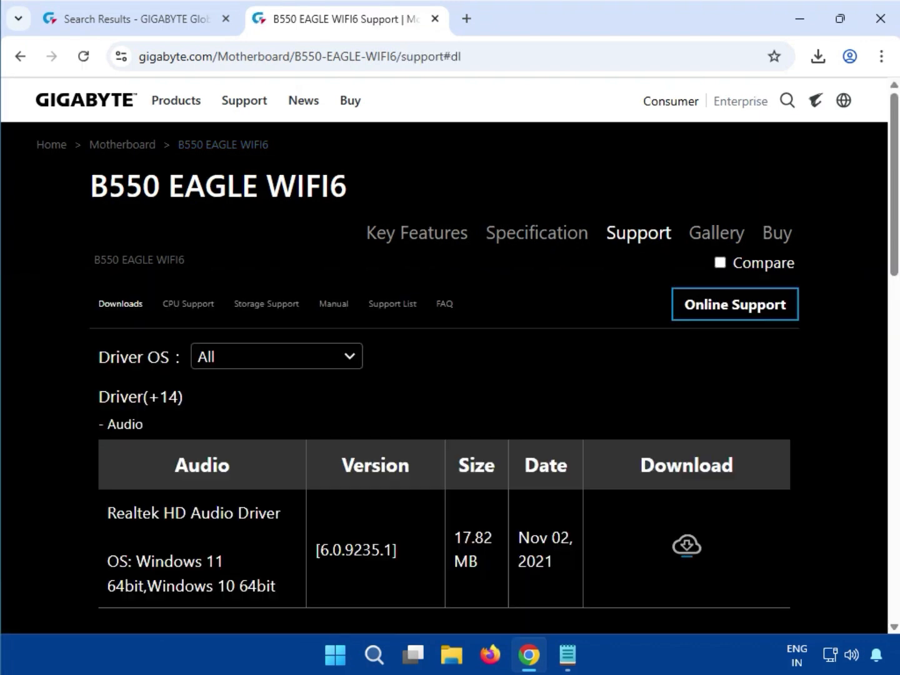
left_click(276, 355)
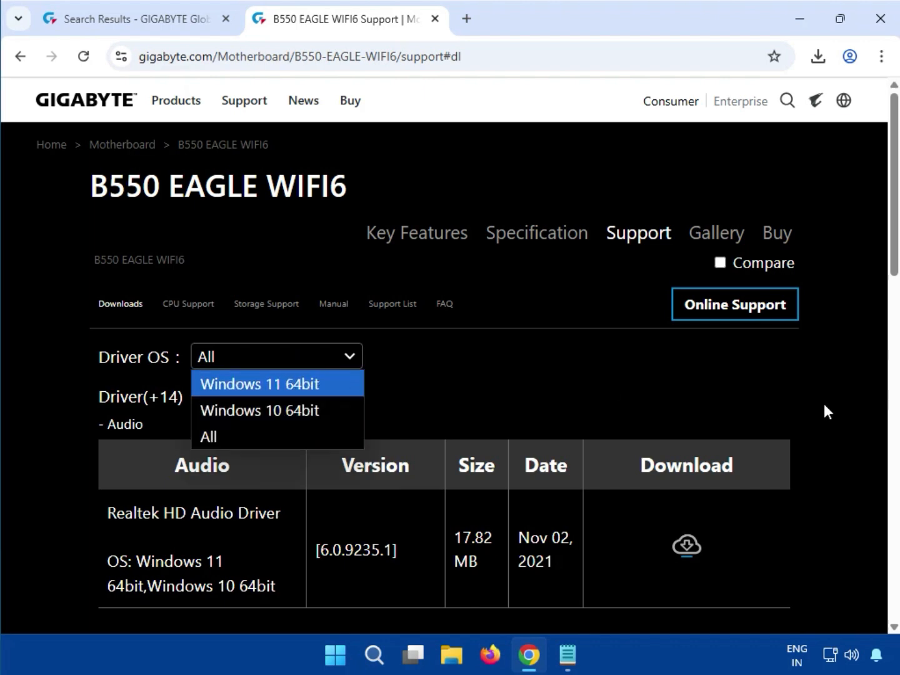
left_click(207, 436)
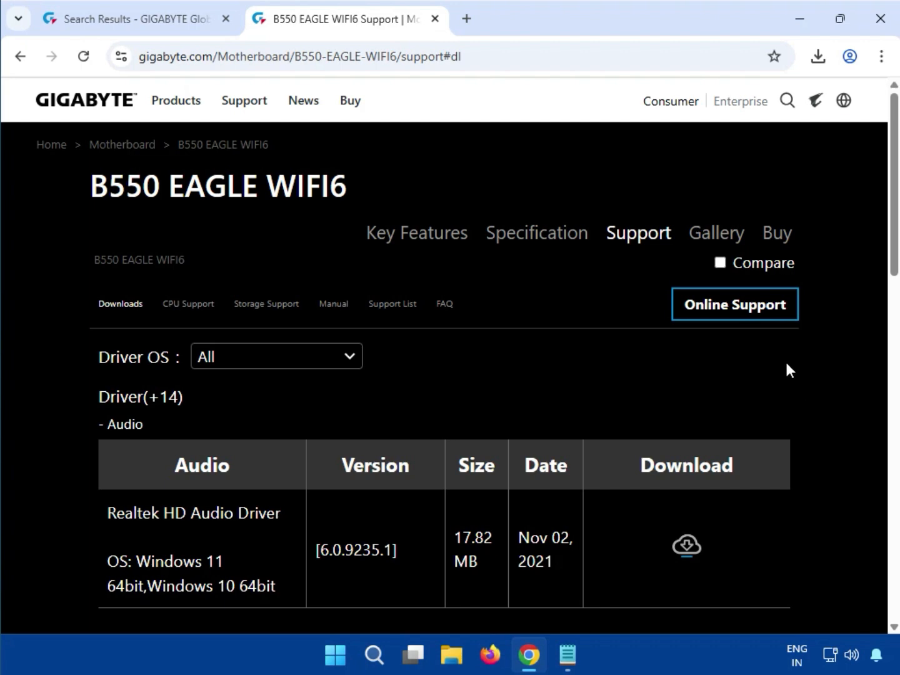
scroll("down", 3)
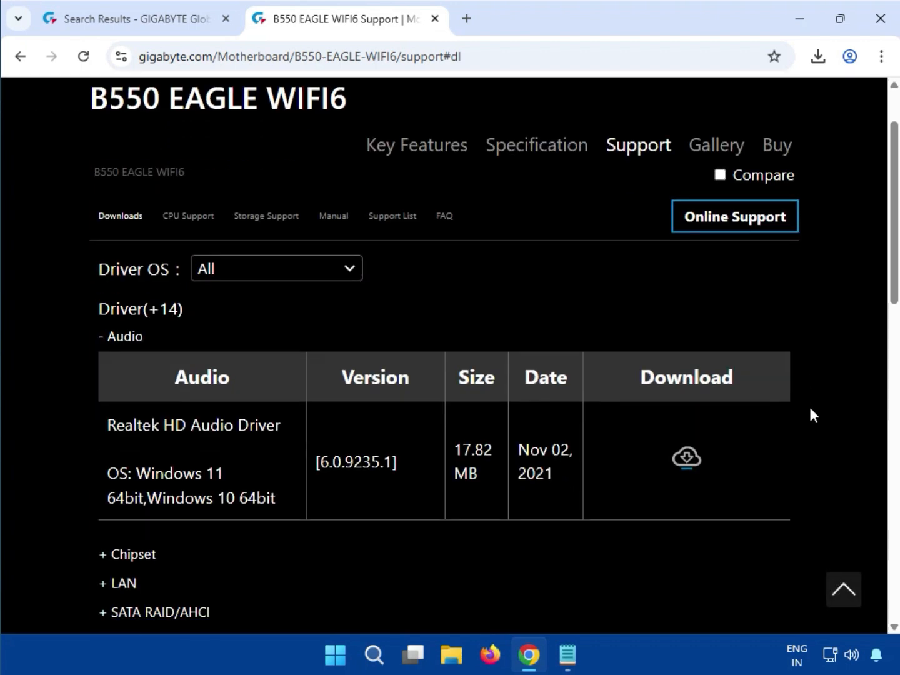
left_click(276, 267)
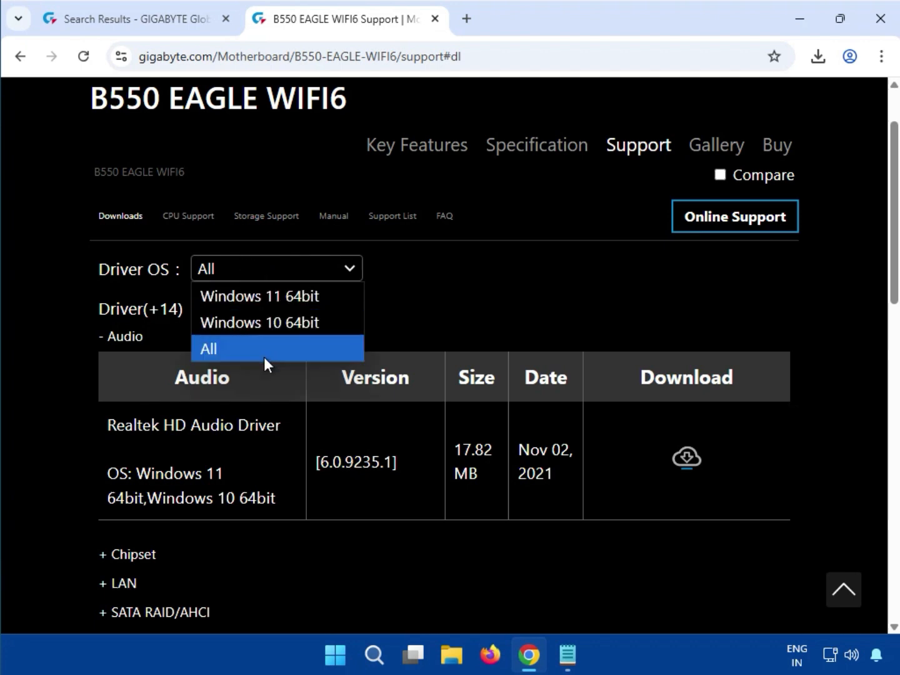
mouse_move(139, 471)
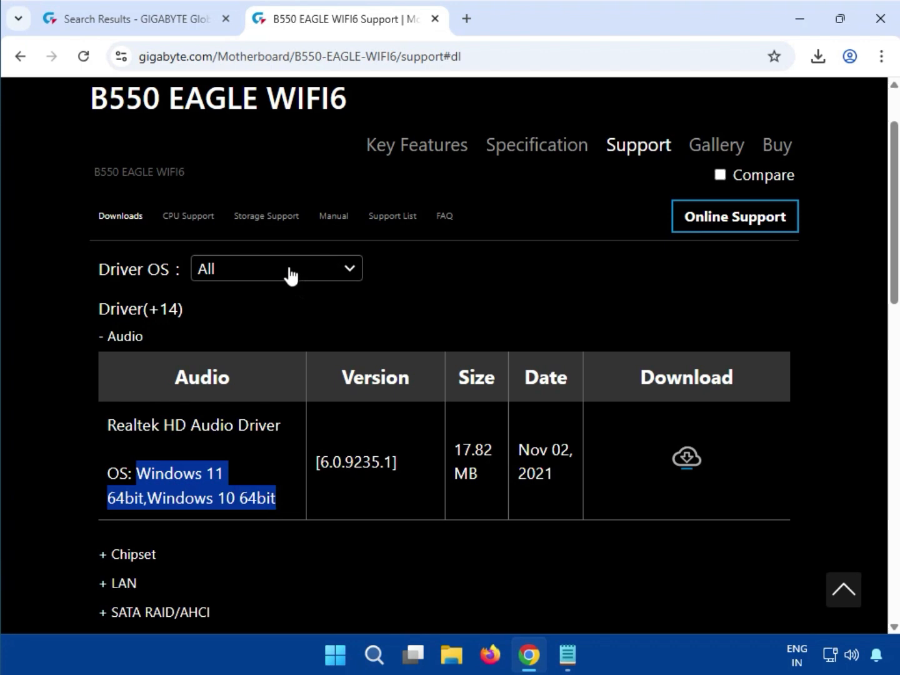
Step: Expand the WLAN+BT category and download the Realtek 8851 WIFI Driver (6101.19.126.0)
scroll("down", 3)
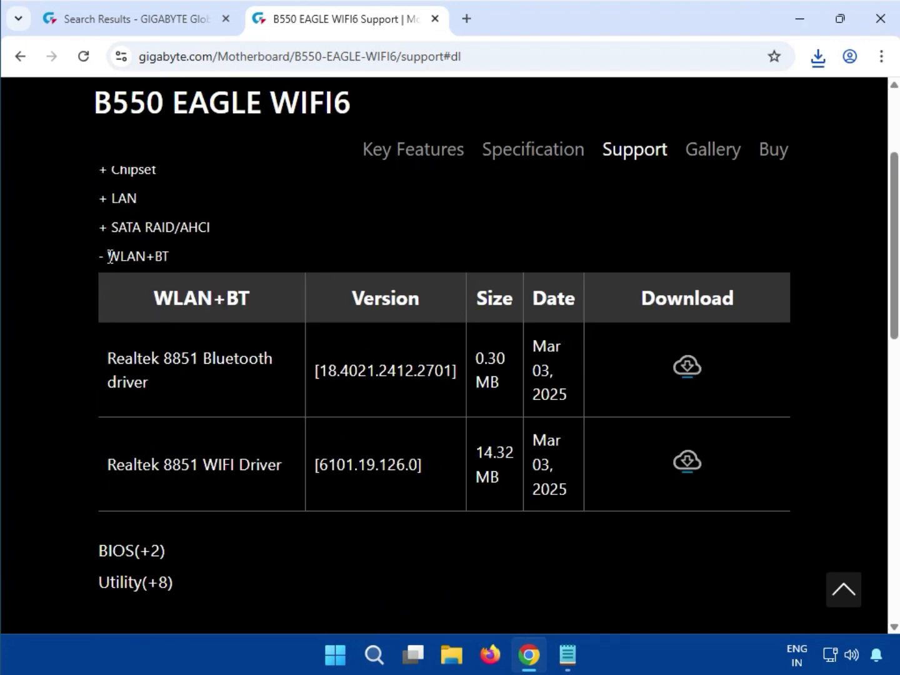
double_click(125, 256)
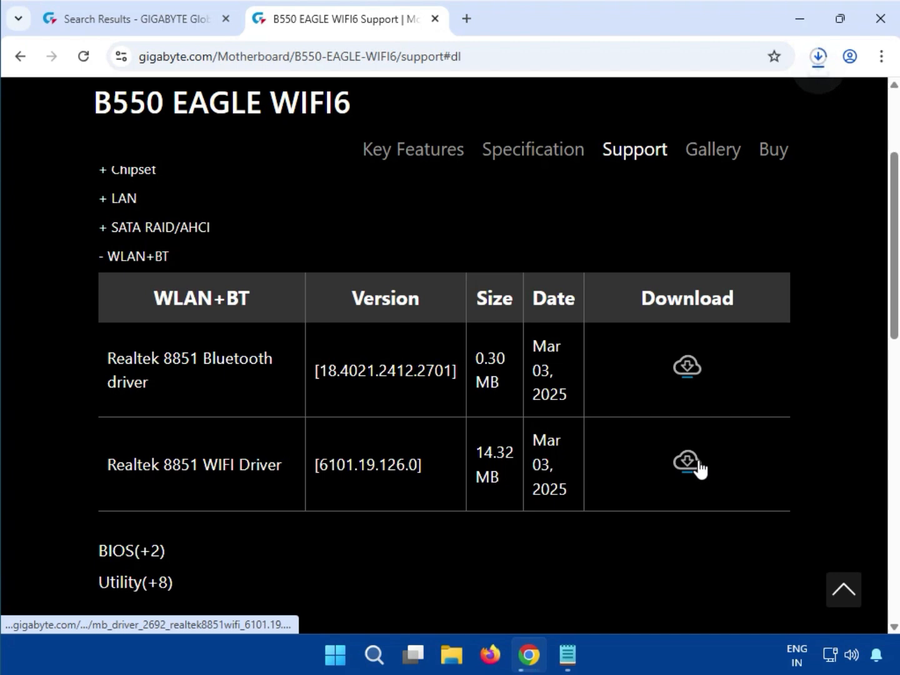
left_click(686, 461)
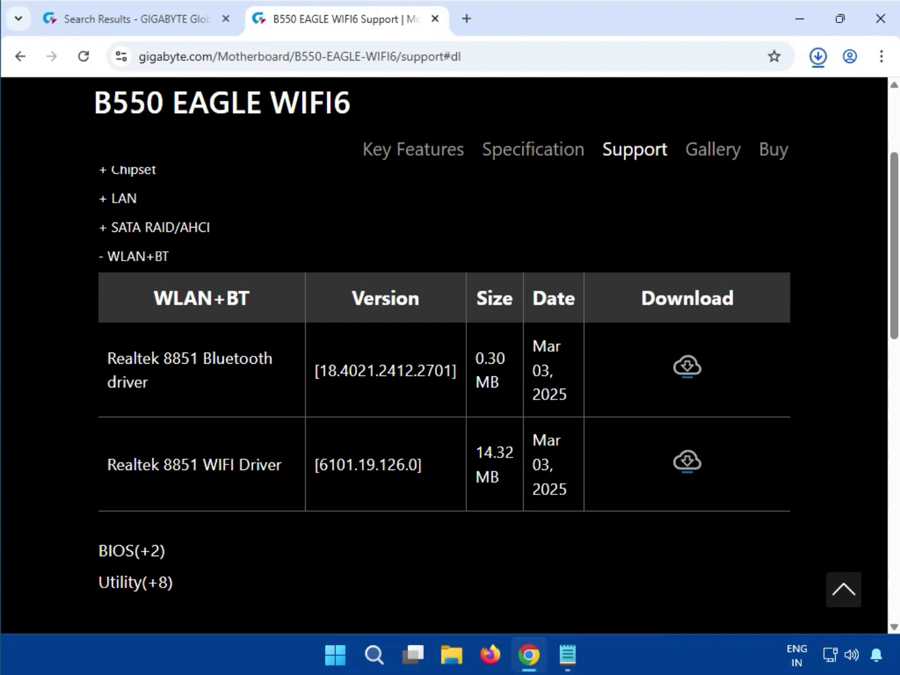
mouse_move(689, 603)
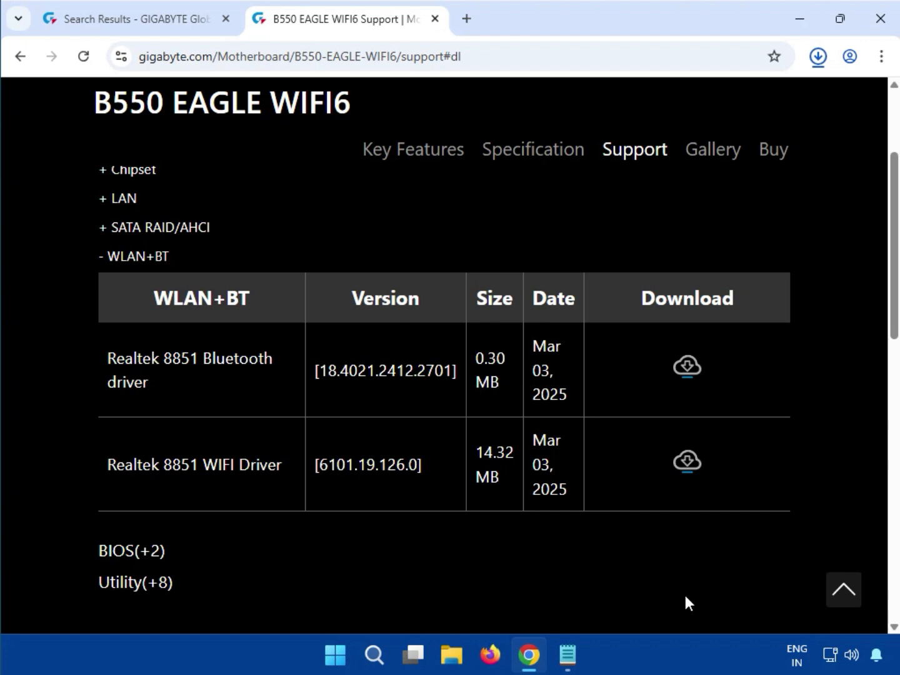
left_click(686, 461)
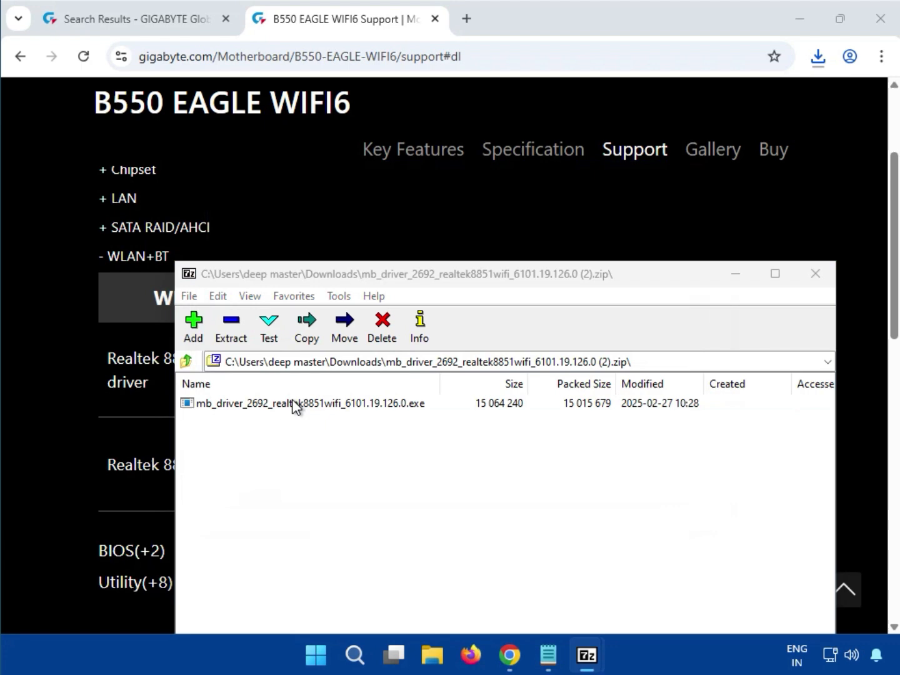
Step: Select the setup executable inside the downloaded driver zip, then close the 7-Zip archive
left_click(306, 402)
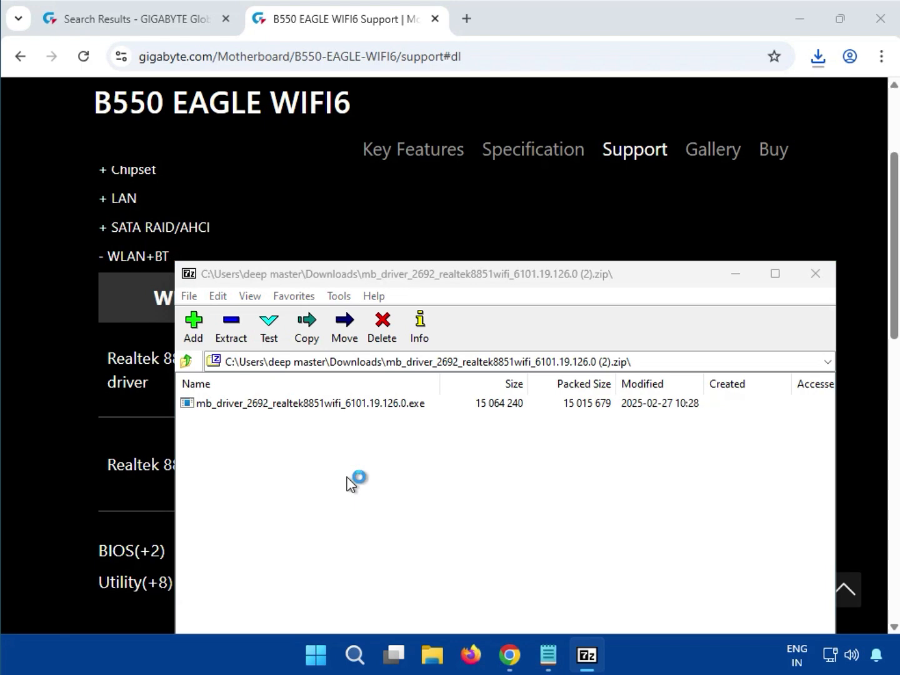
left_click(310, 403)
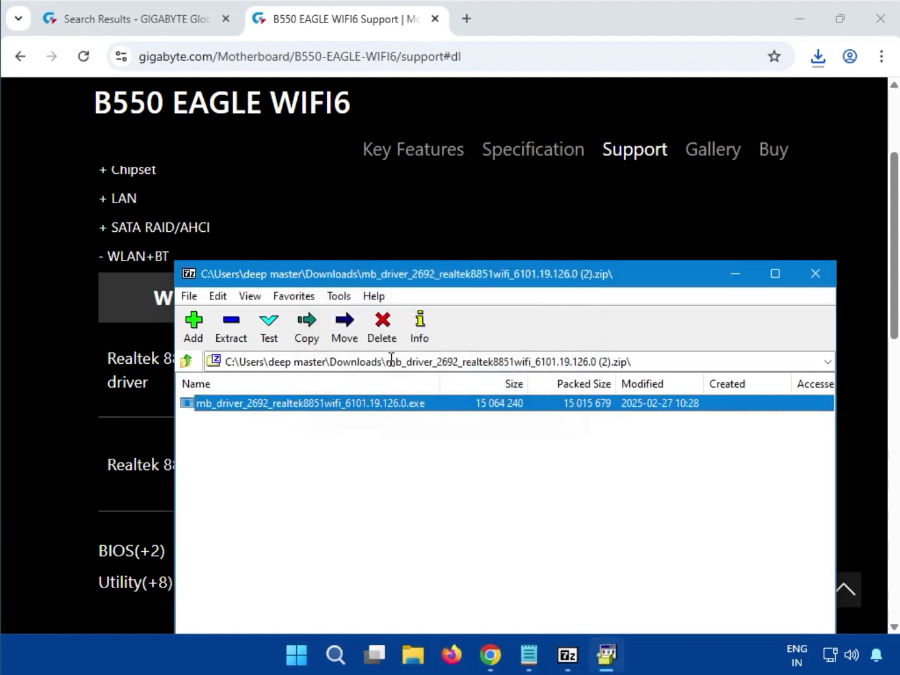
double_click(309, 403)
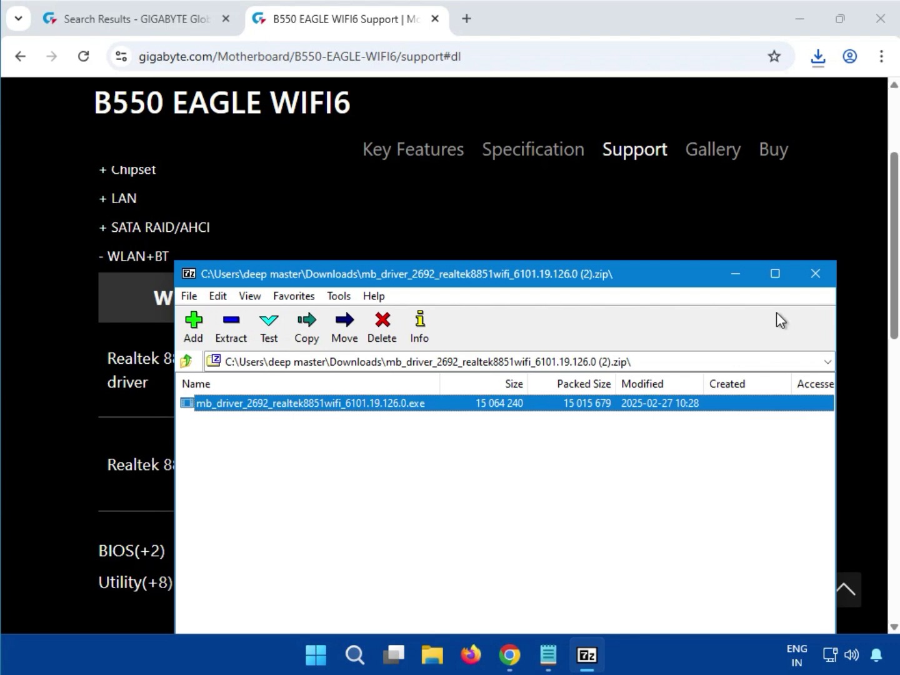
left_click(815, 273)
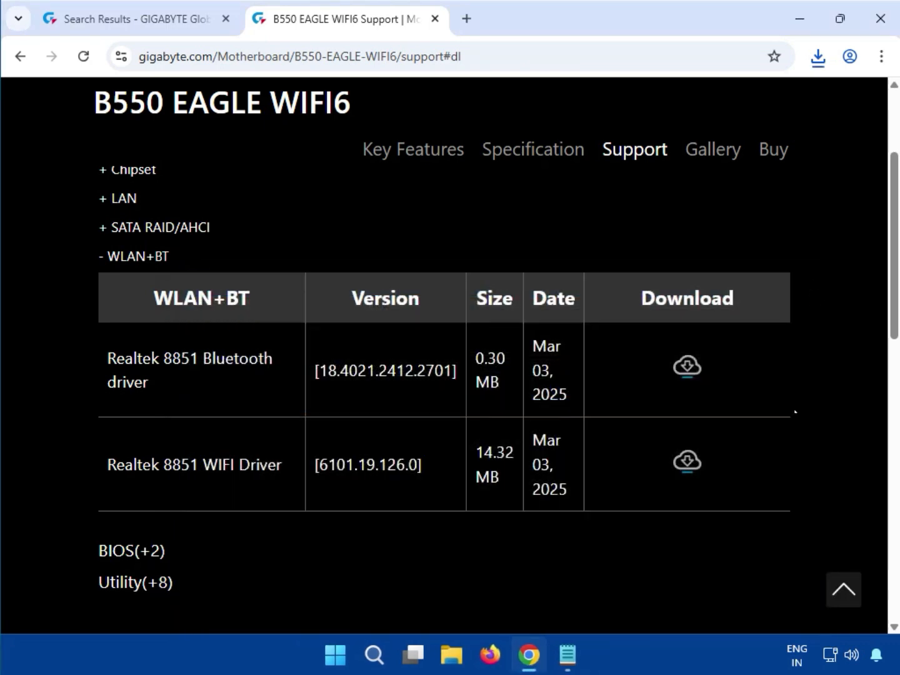